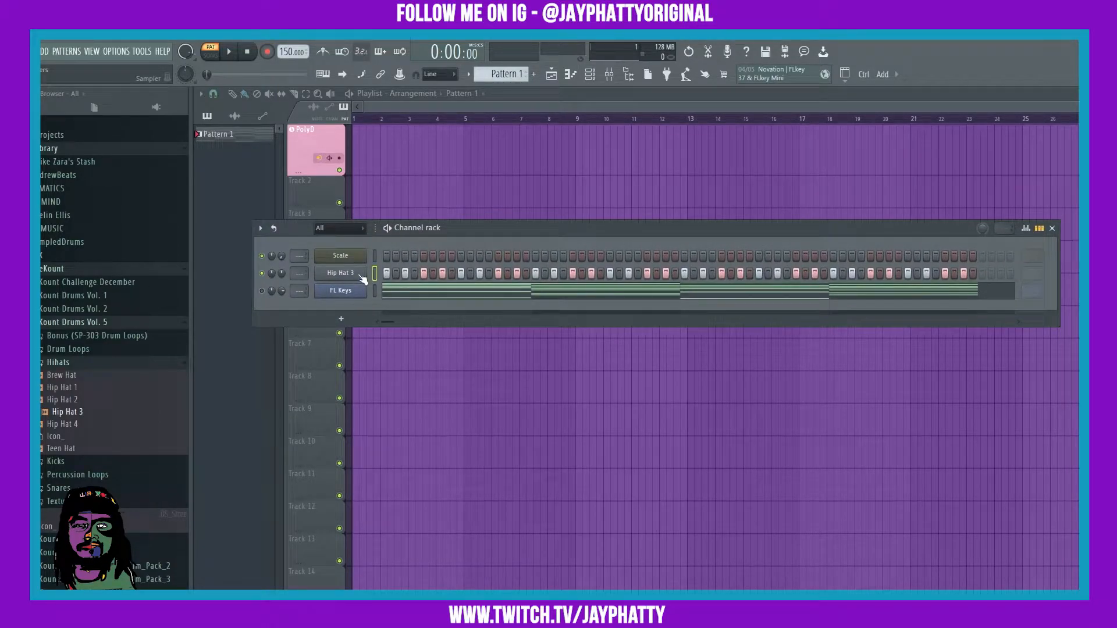
Review the randomizer on the Hip Hat 3 notes in the Piano roll, then dismiss it.
double_click(340, 273)
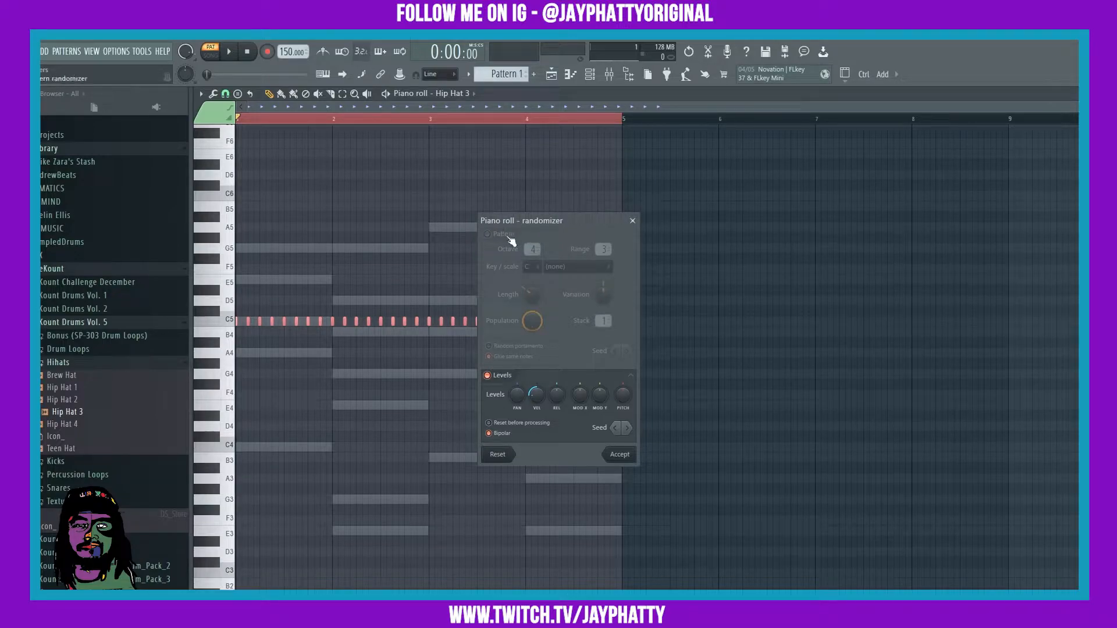
left_click(488, 235)
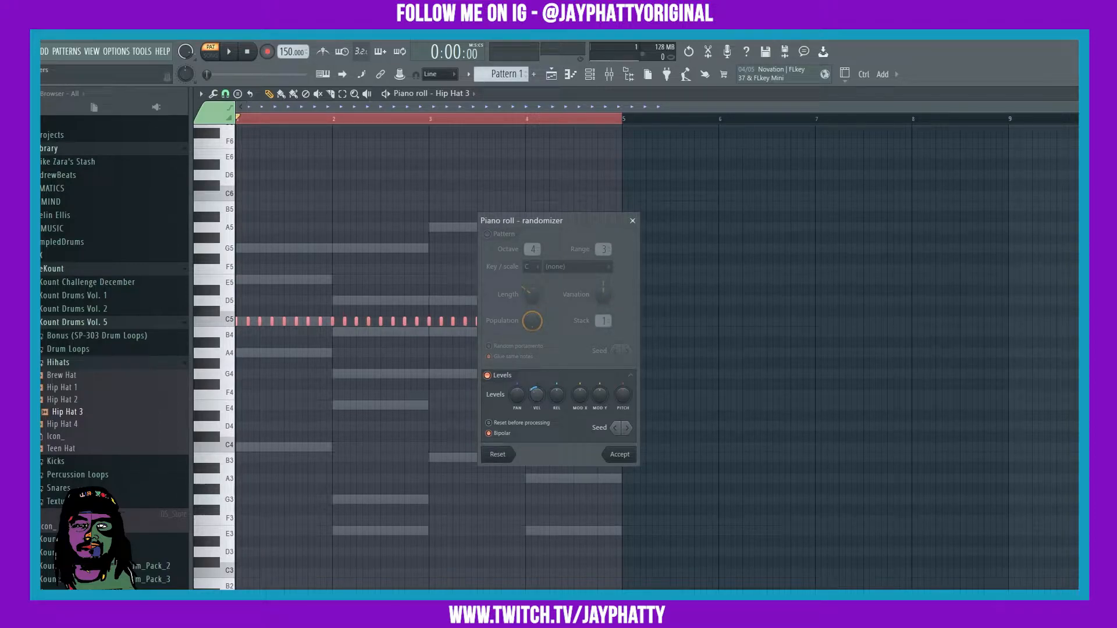
left_click(618, 454)
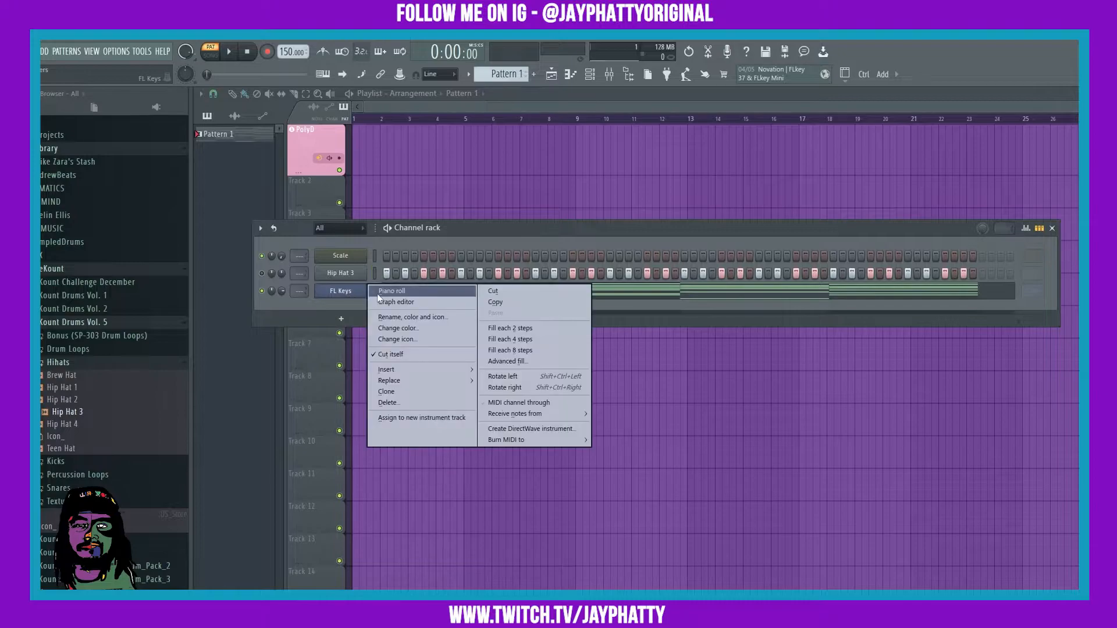
Bring up the FL Keys chord progression in the Piano roll and scroll to its notes.
left_click(391, 291)
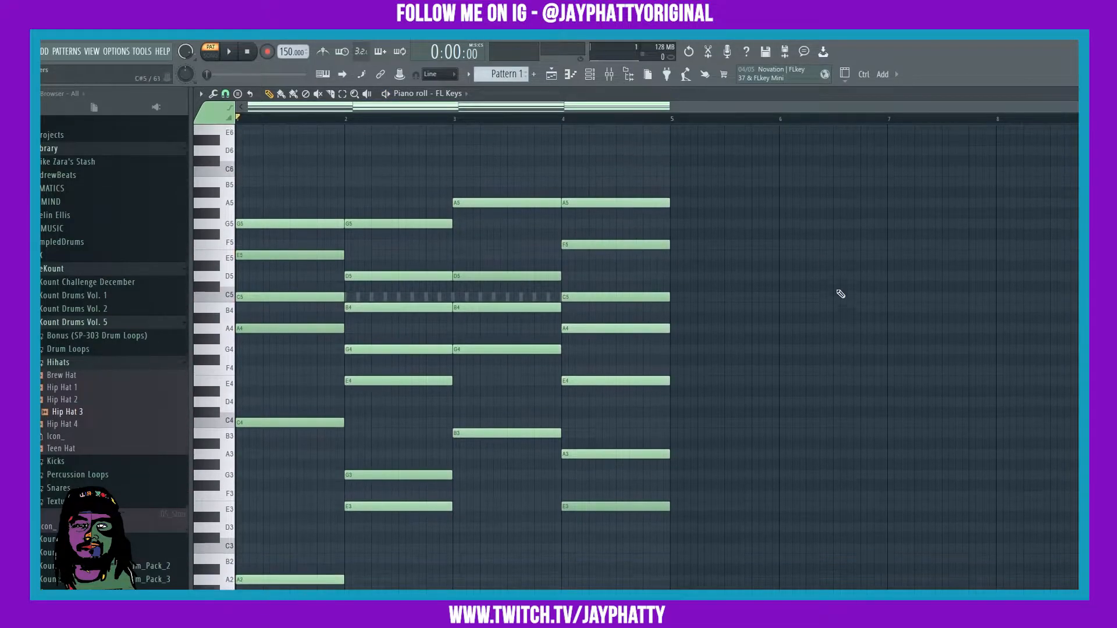
scroll("down", 3)
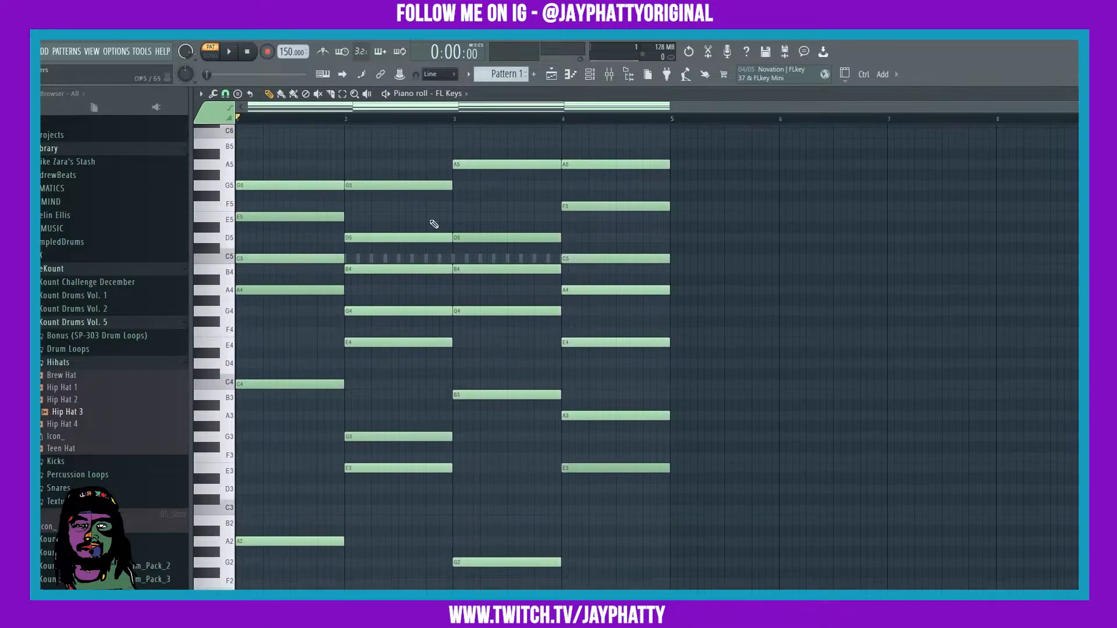
mouse_move(752, 307)
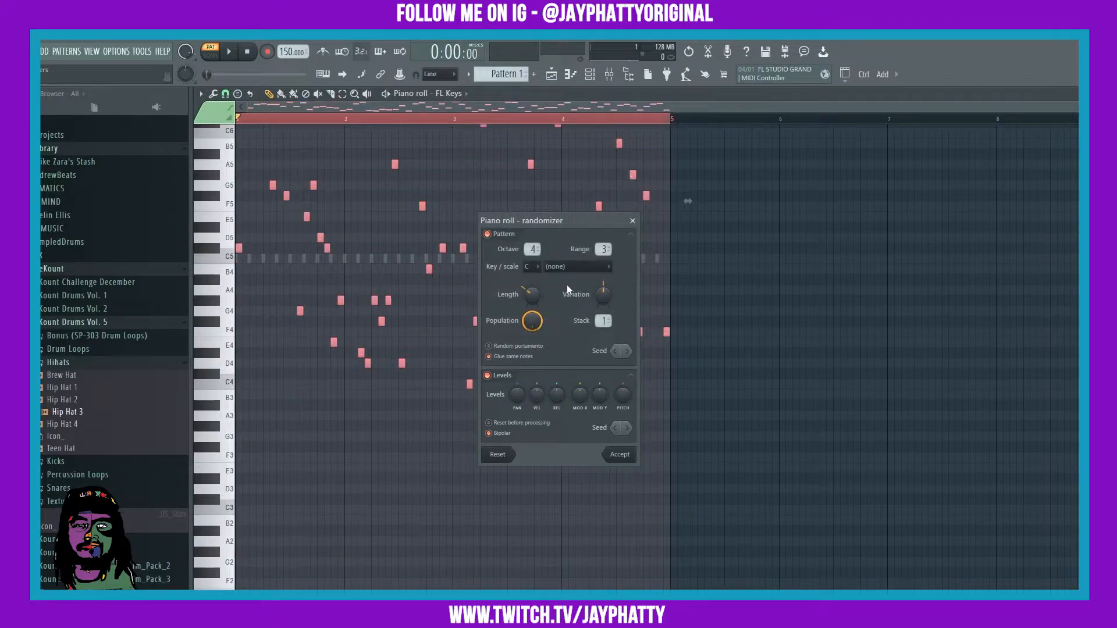
mouse_move(505, 279)
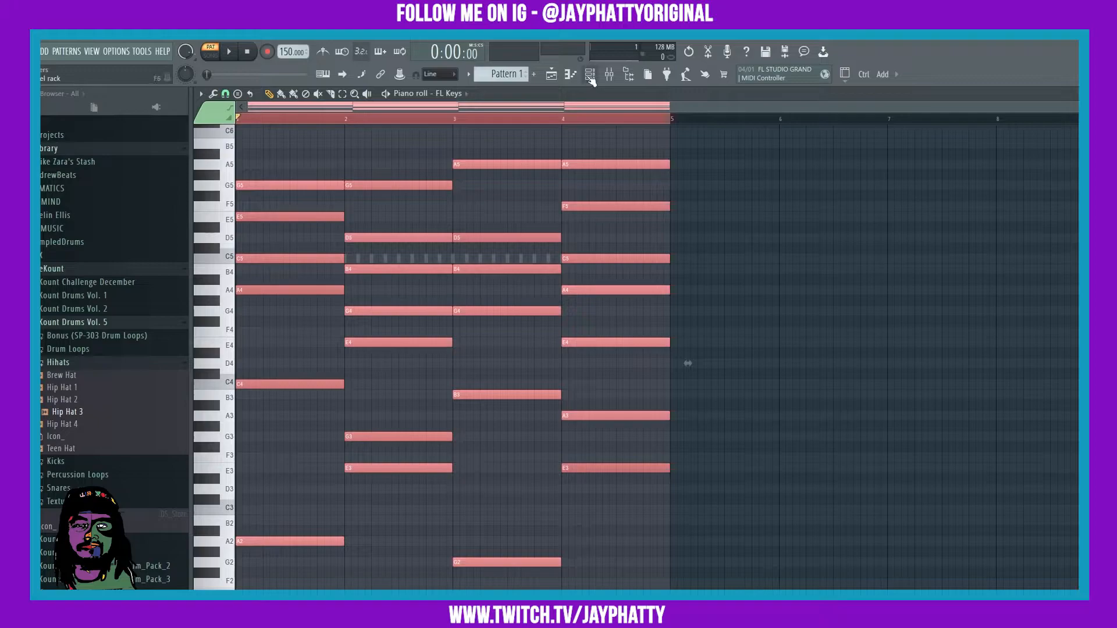
Clone the FL Keys chord channel into a new FL Keys #2 channel in the Channel rack.
left_click(588, 74)
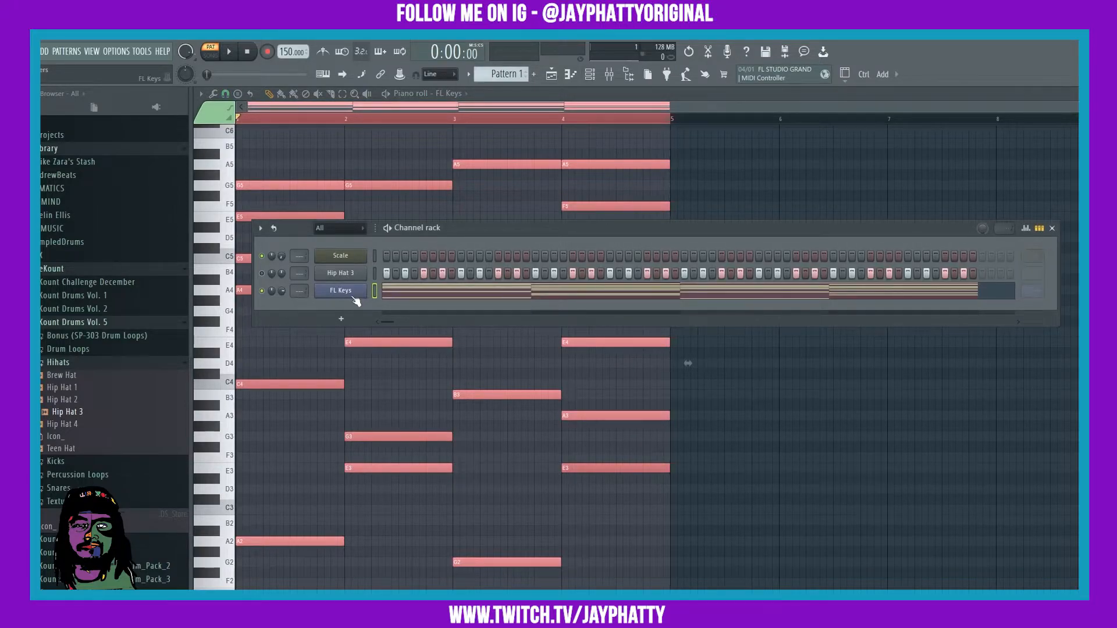
left_click(339, 290)
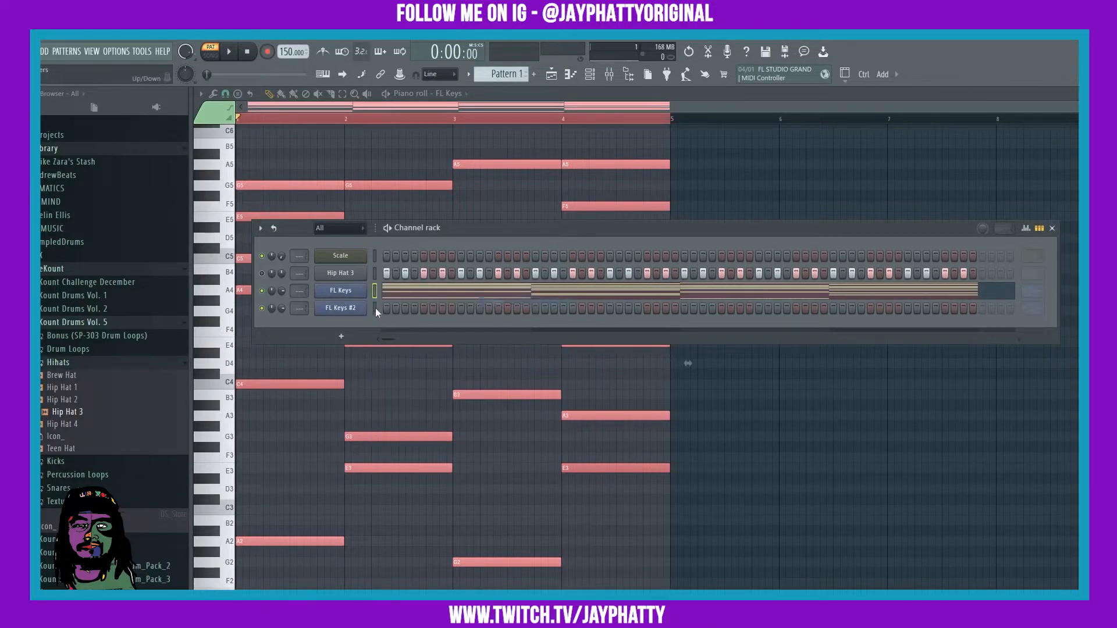
right_click(339, 307)
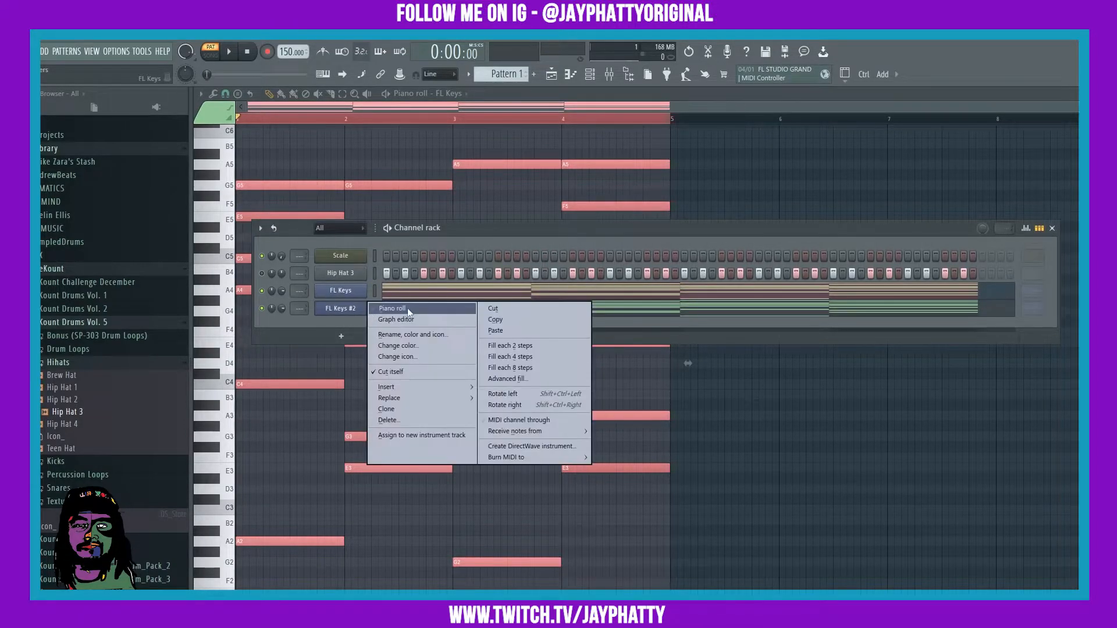
Run the Piano roll randomizer on FL Keys #2 with its key root set to A.
left_click(391, 308)
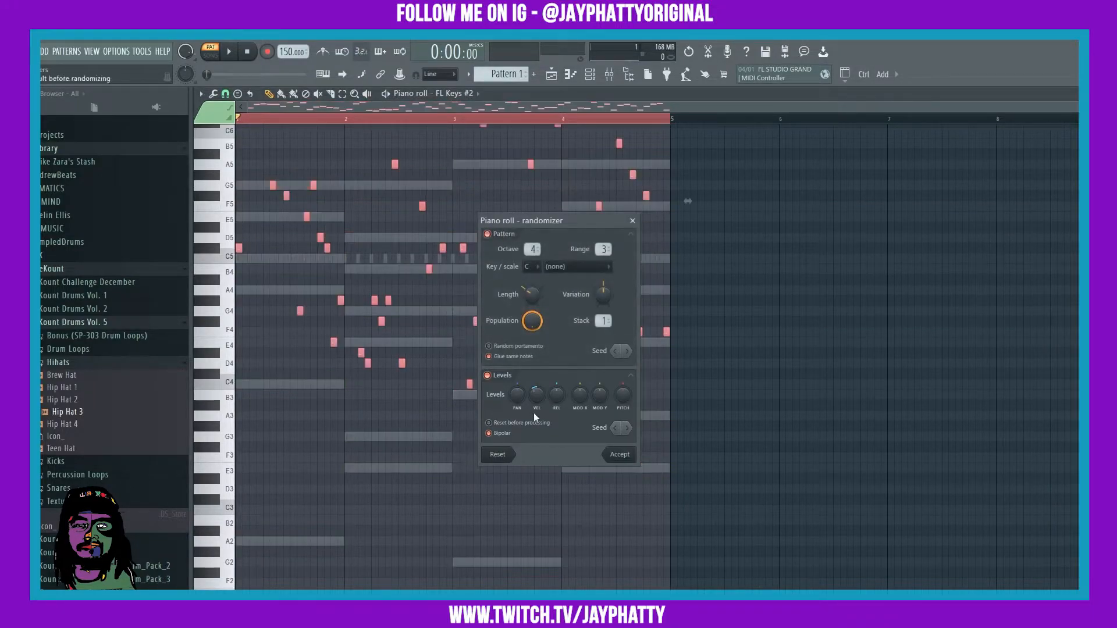
left_click(217, 51)
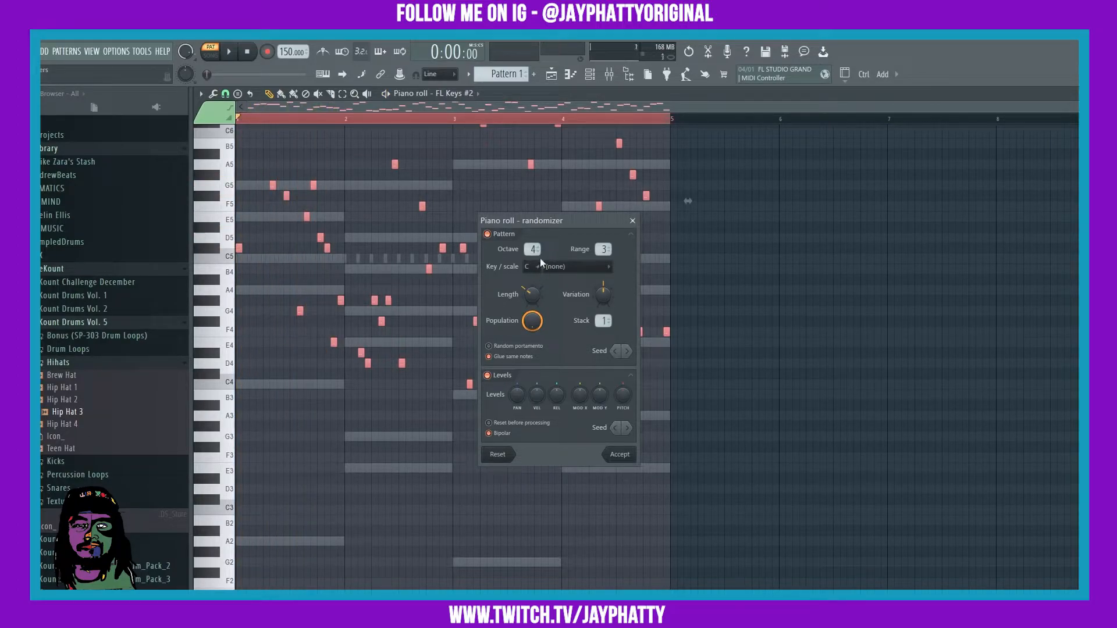
left_click(527, 265)
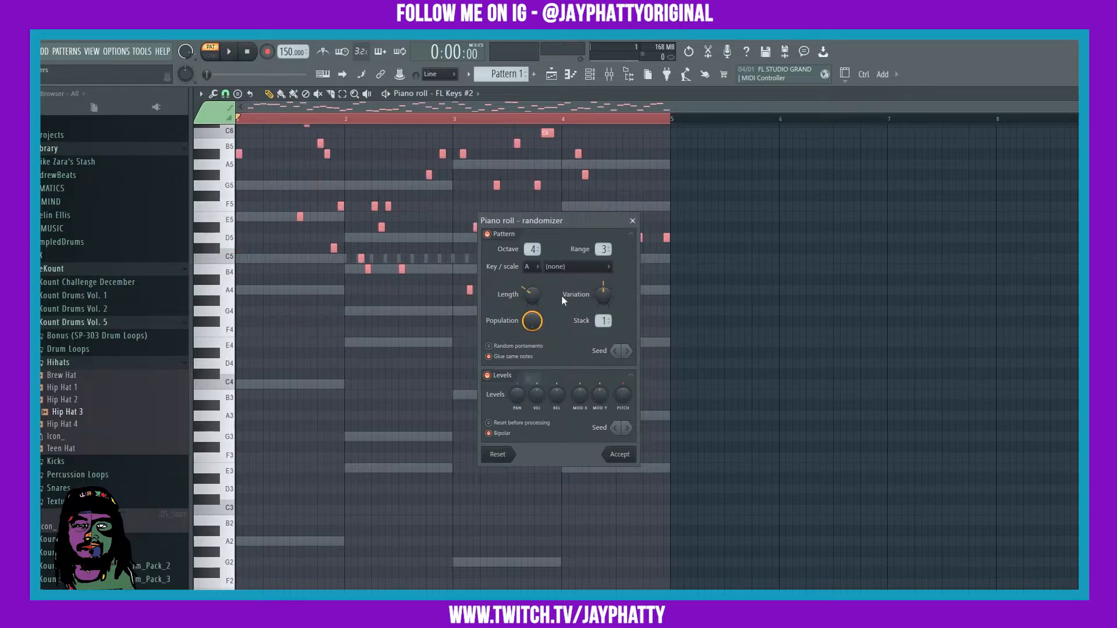
left_click(576, 267)
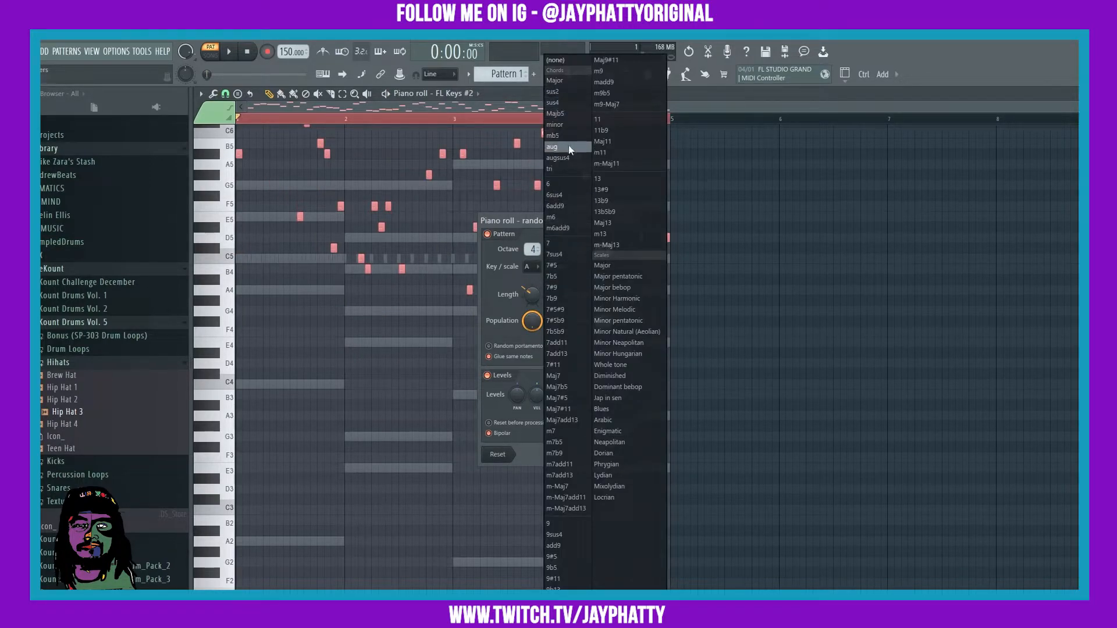
Generate an A minor melody at octave 5, range 5, stack 3 with a fresh seed and accept it.
left_click(555, 125)
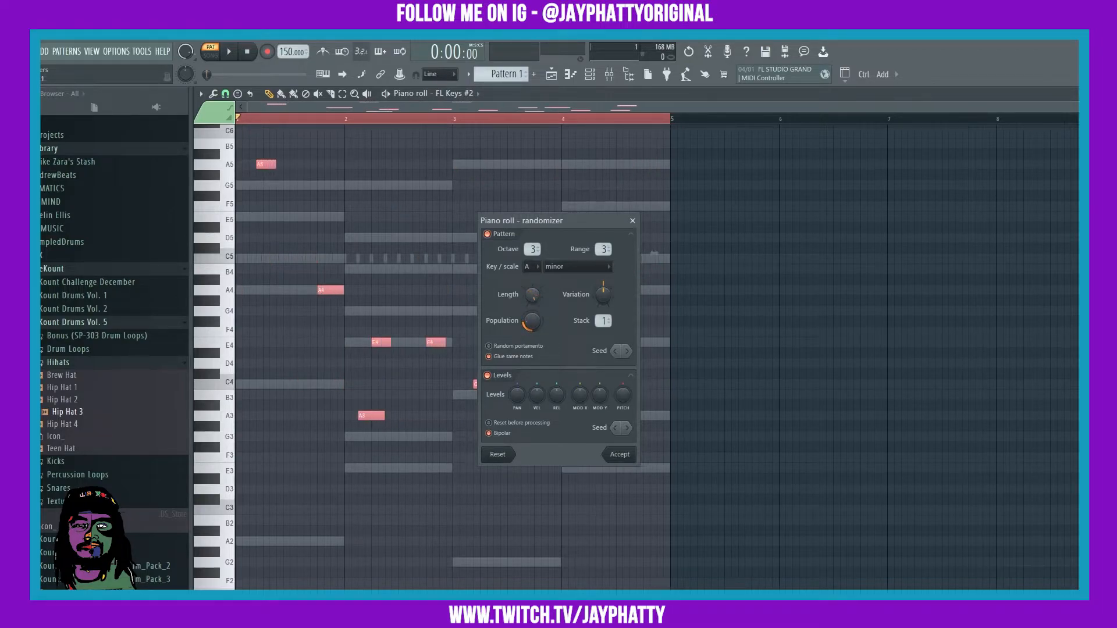
left_click(228, 51)
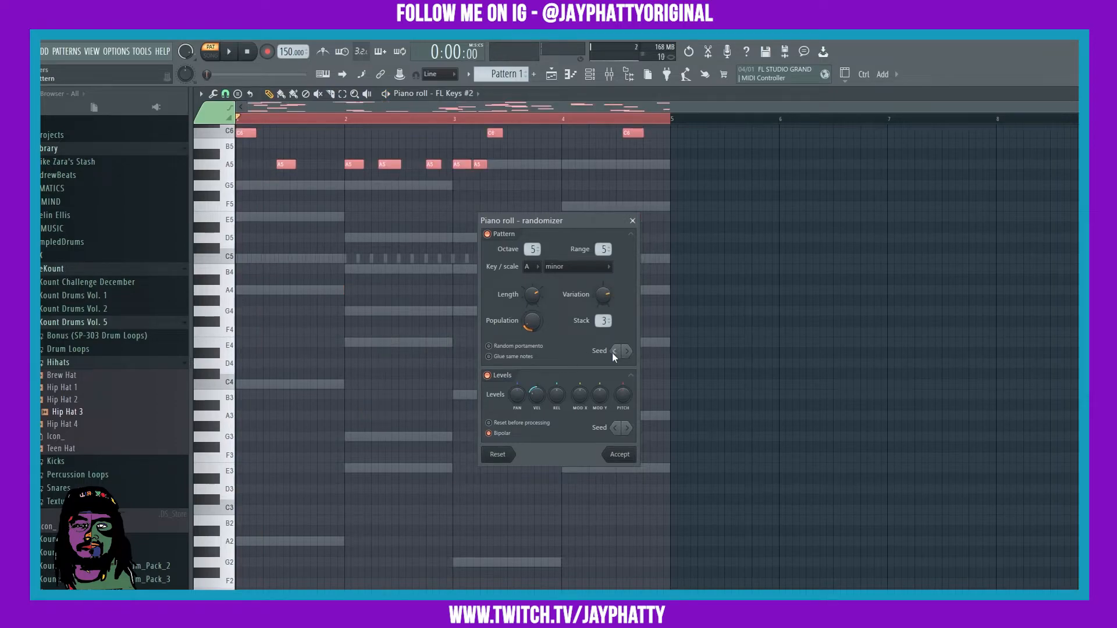
left_click(229, 51)
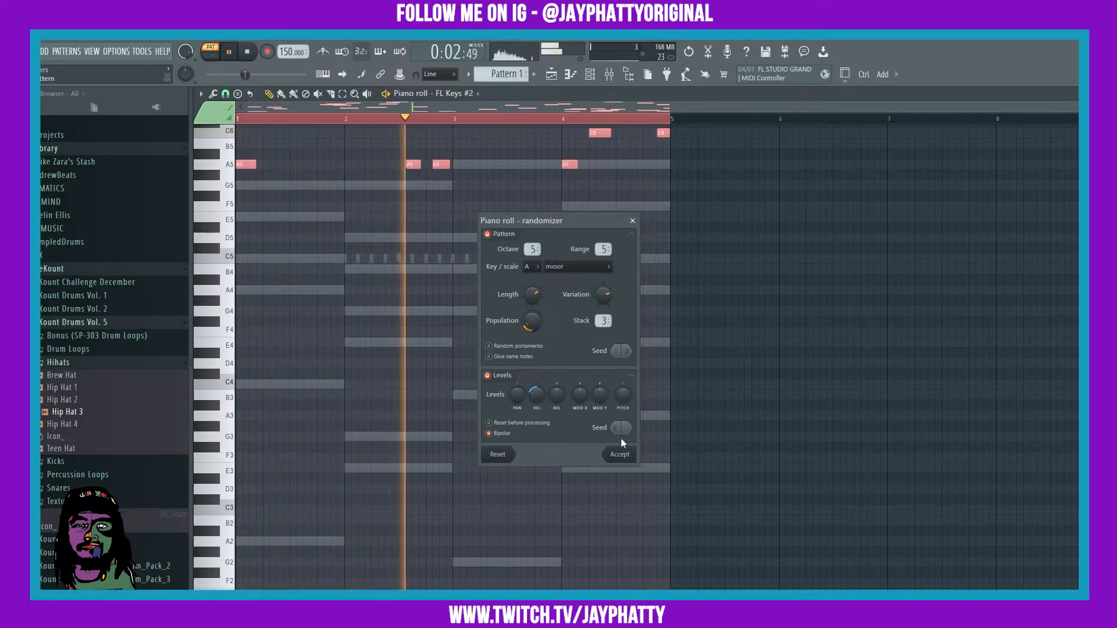
Keep the accepted melody in FL Keys #2, return to the Channel rack and play Pattern 1.
left_click(618, 454)
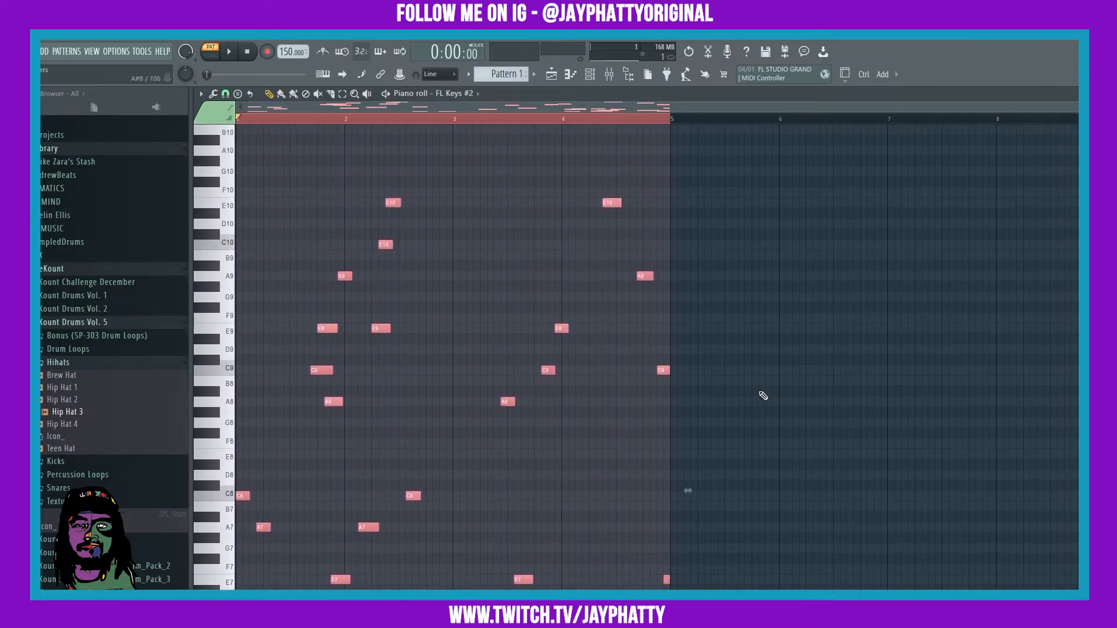
scroll("down", 3)
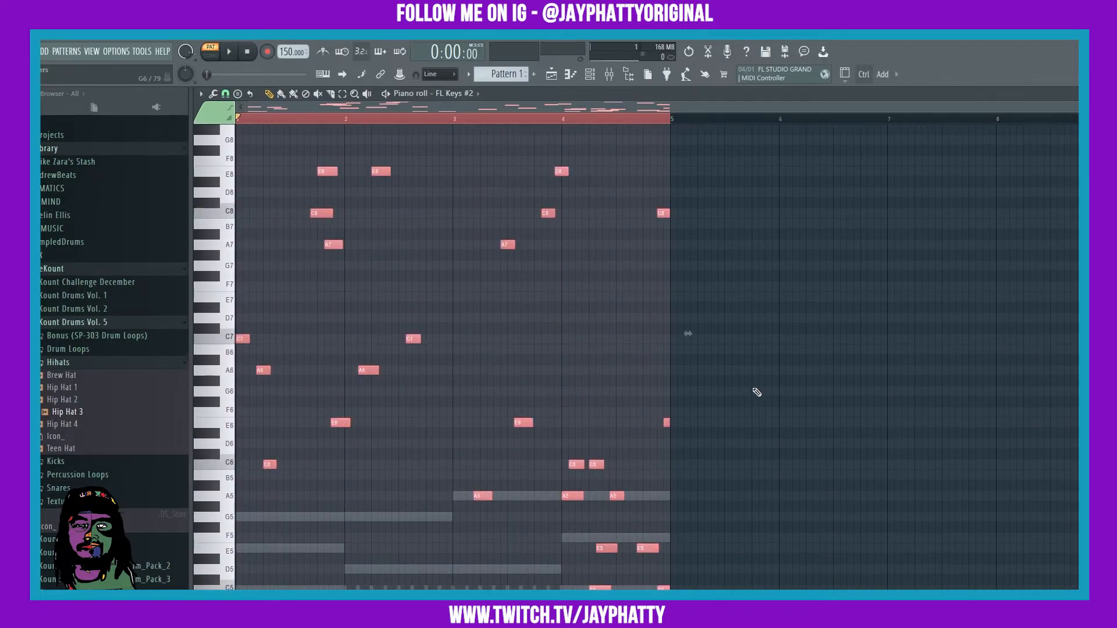
left_click(228, 51)
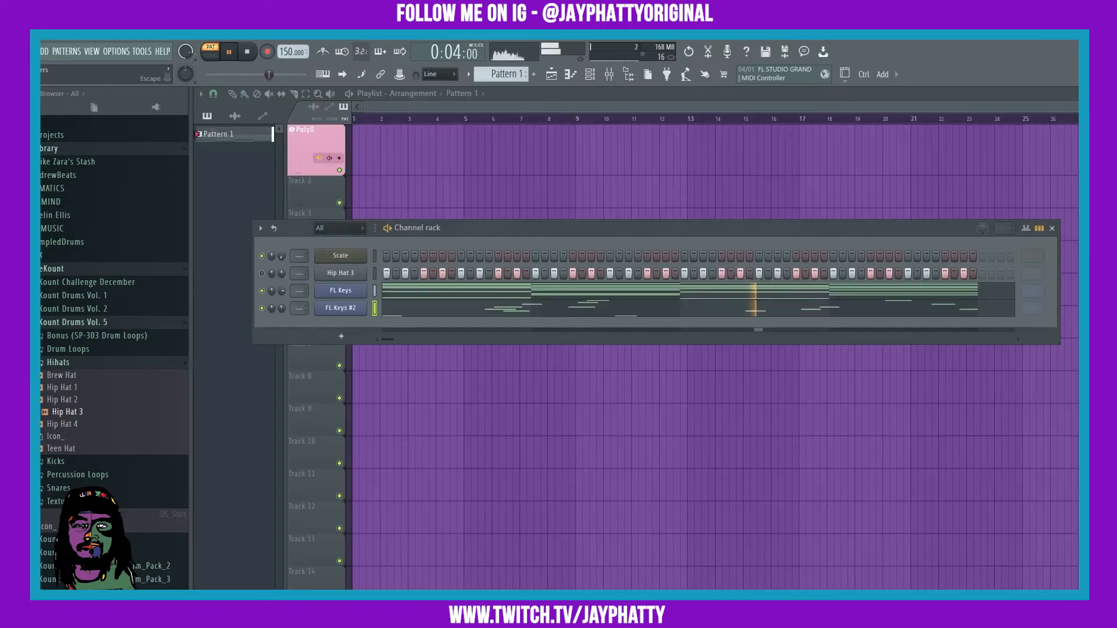
Stop playback and reopen FL Keys #2's melody with the A minor randomizer settings showing.
left_click(248, 51)
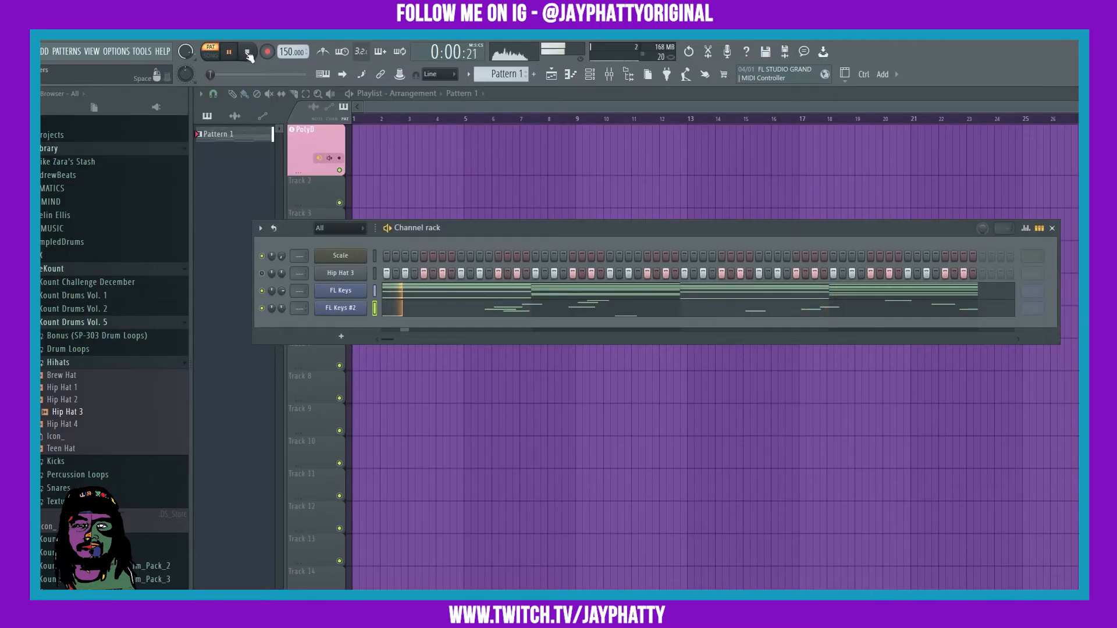
right_click(340, 308)
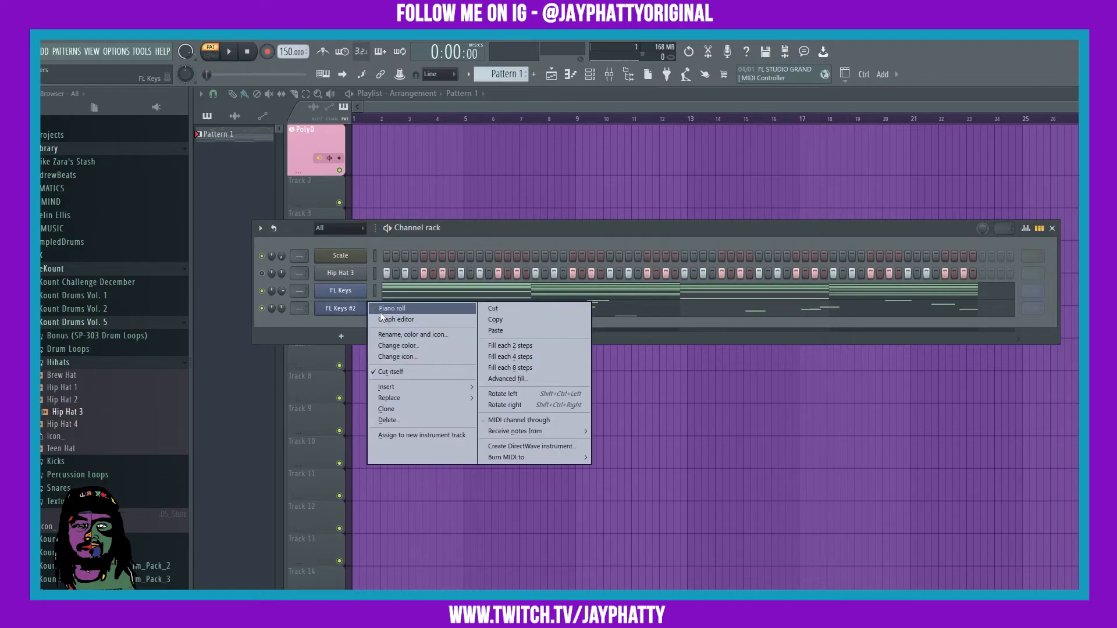
left_click(392, 307)
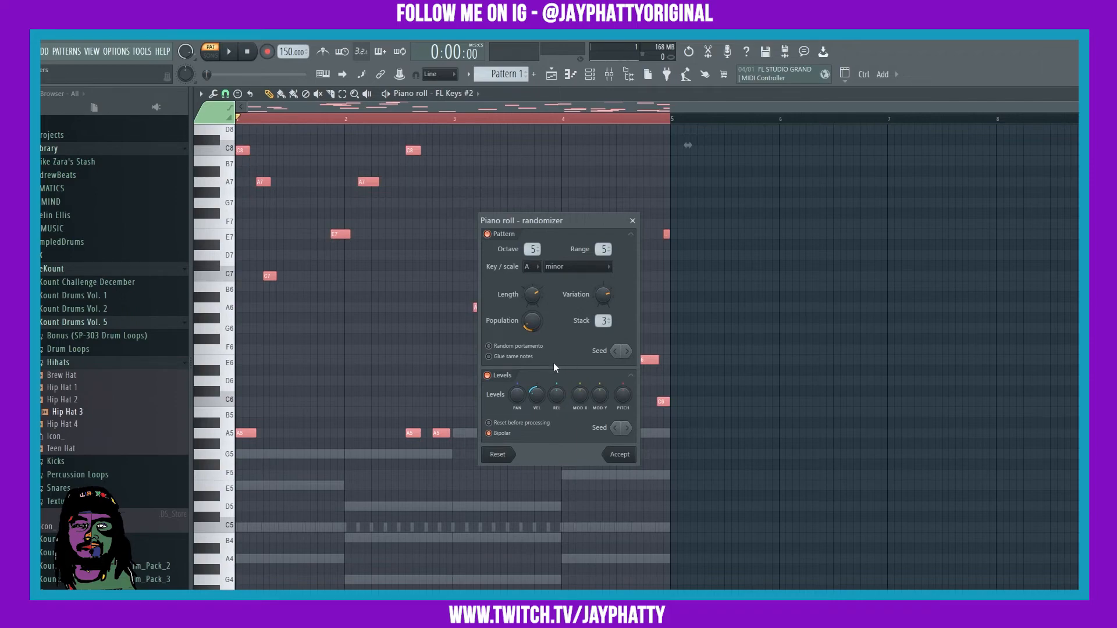
mouse_move(523, 267)
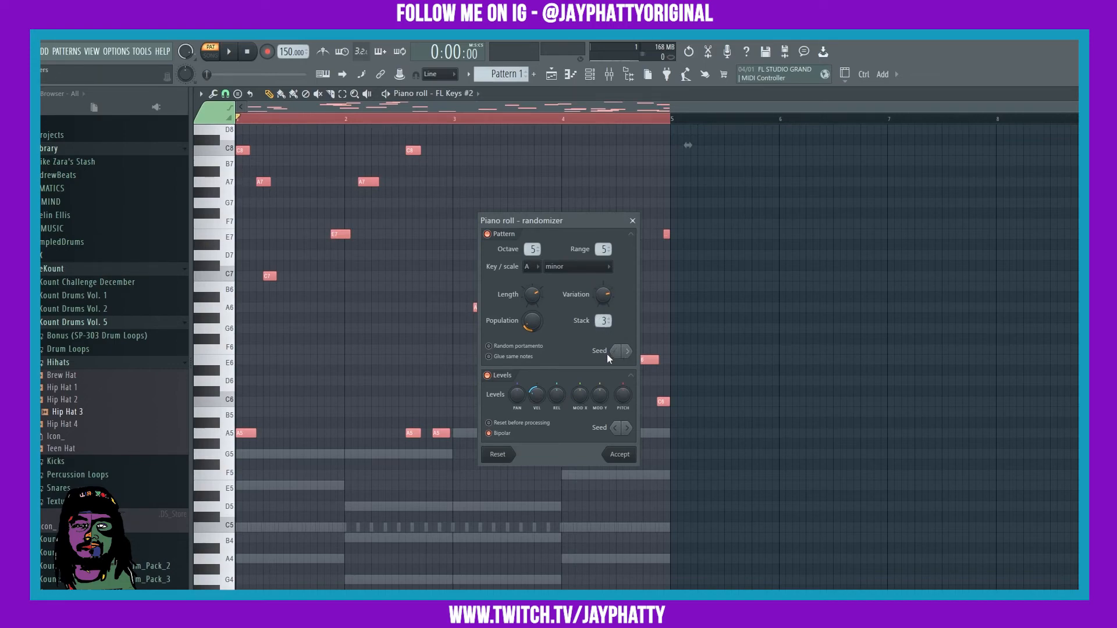
mouse_move(582, 352)
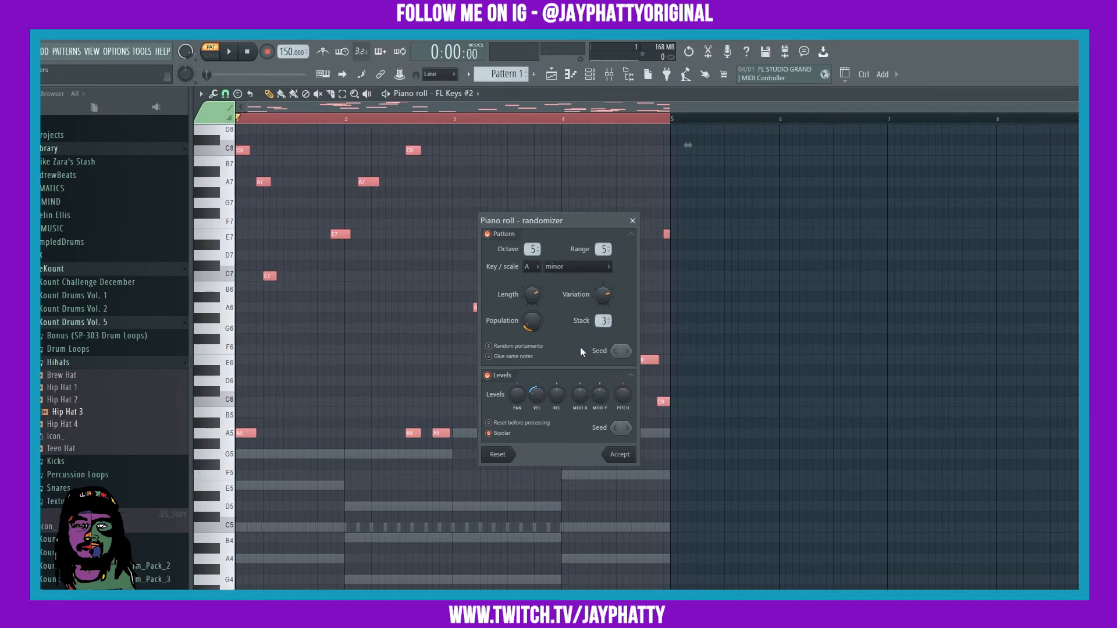
mouse_move(619, 234)
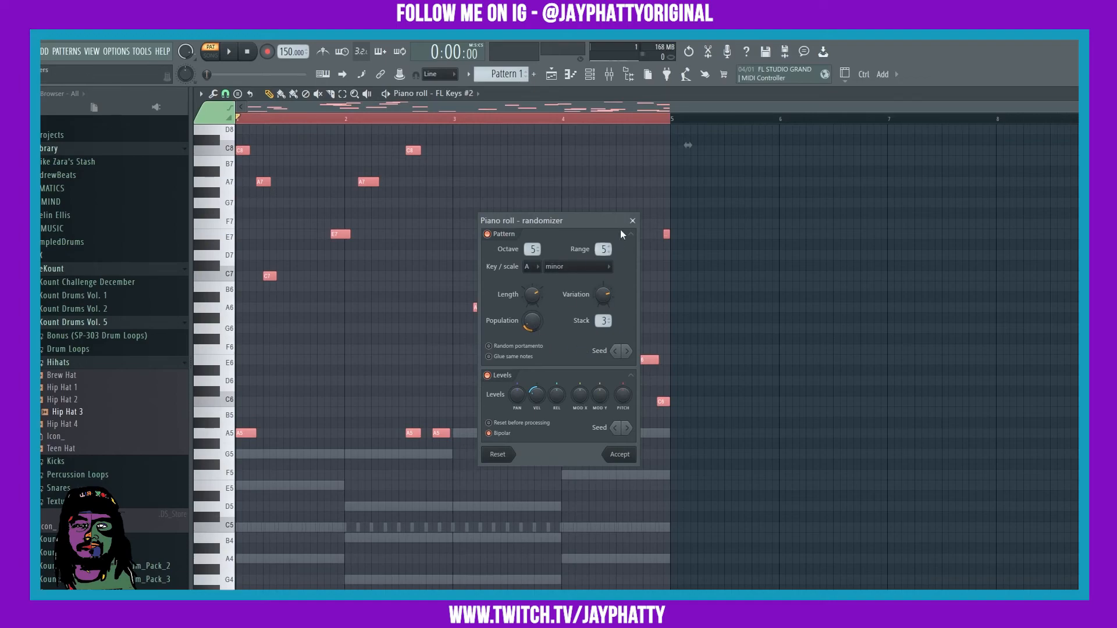